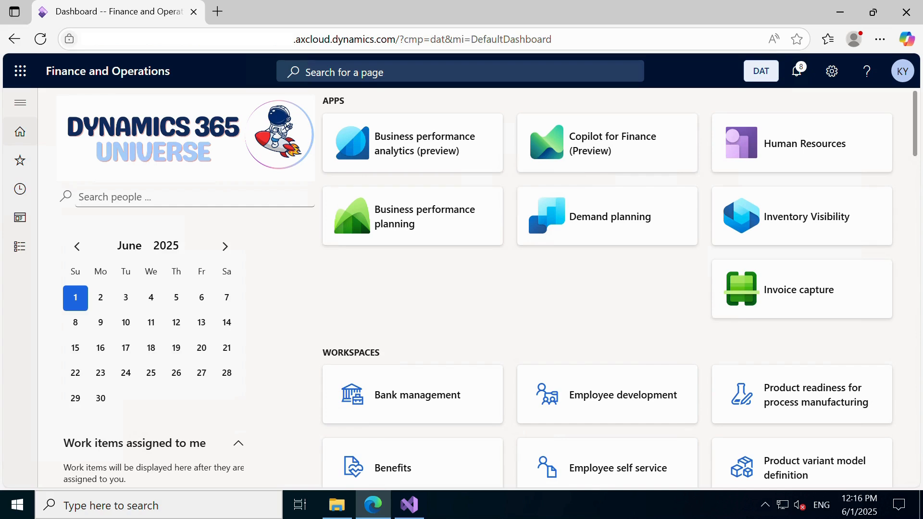
mouse_move(598, 194)
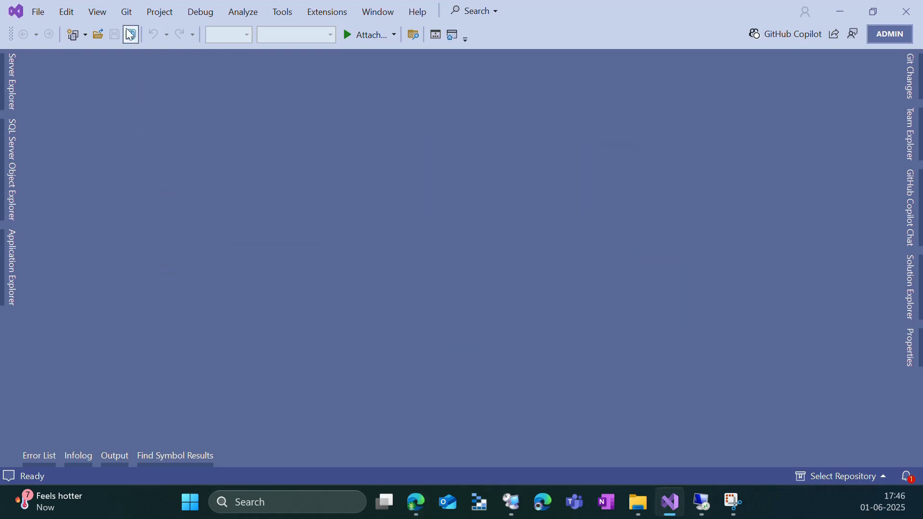
Step: Open Application Explorer from the View menu and expand the Data Model and Data Types categories
click(97, 11)
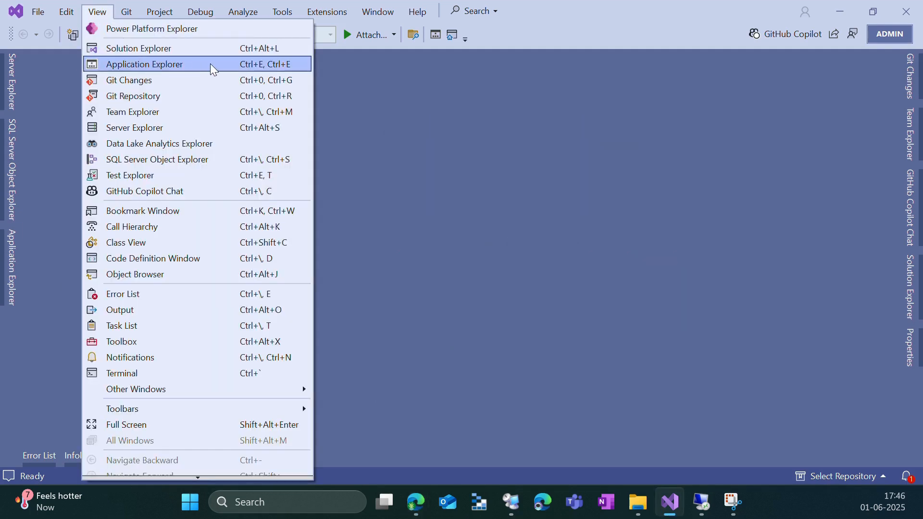
click(144, 63)
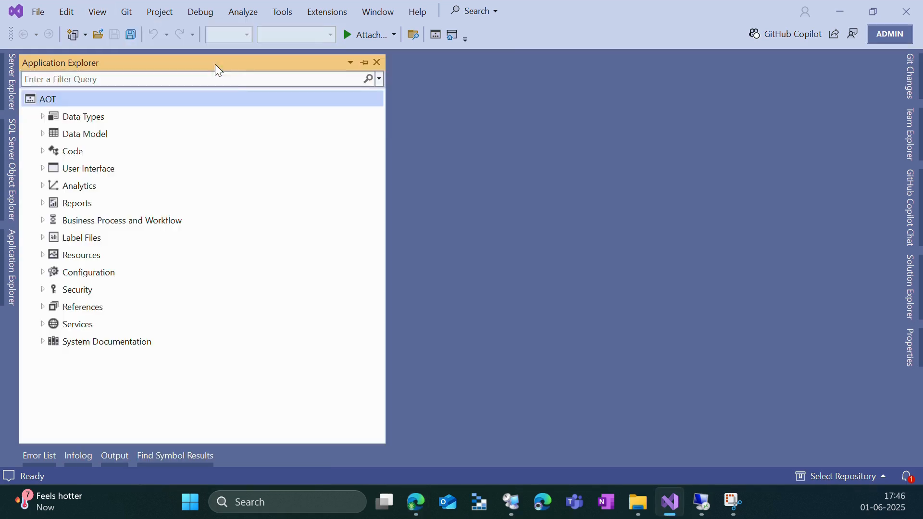
mouse_move(160, 403)
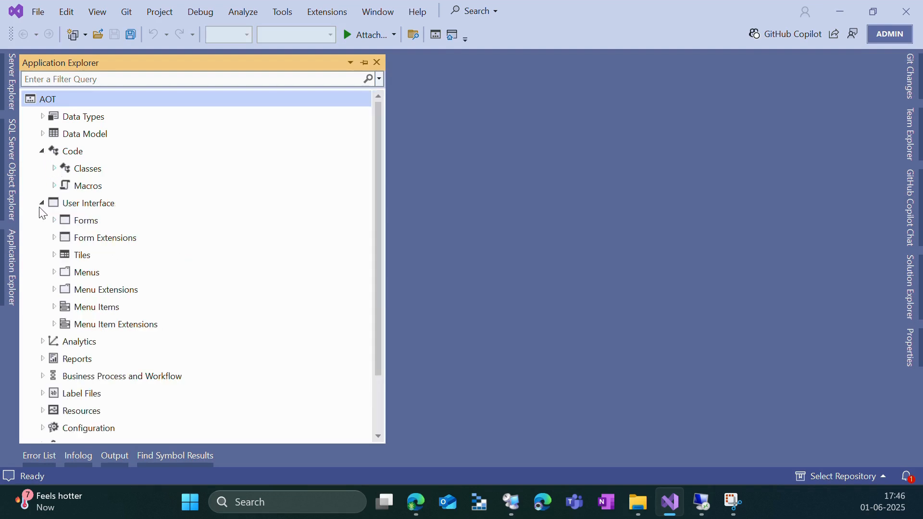
click(42, 133)
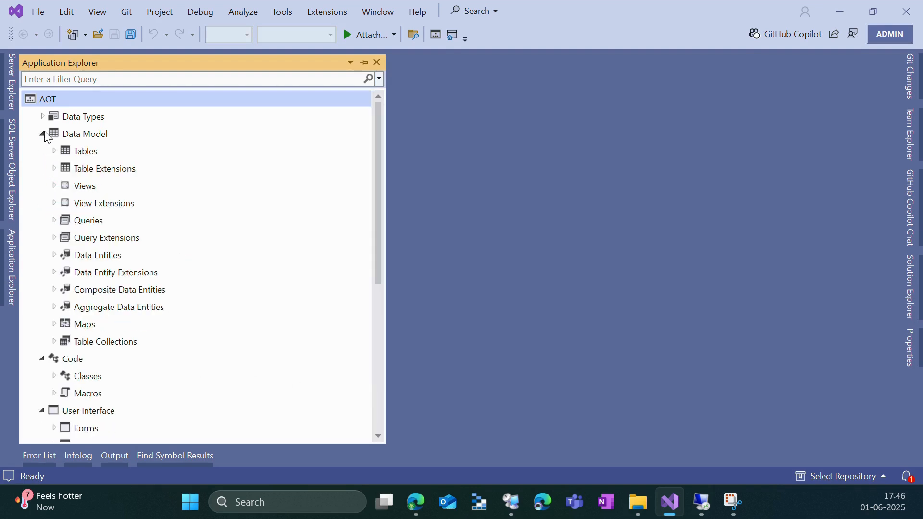
click(42, 116)
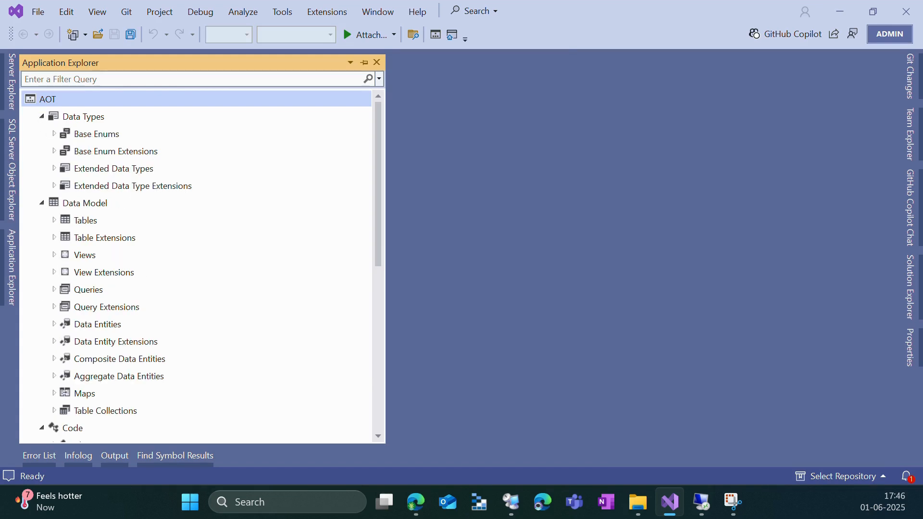
scroll(down, 3)
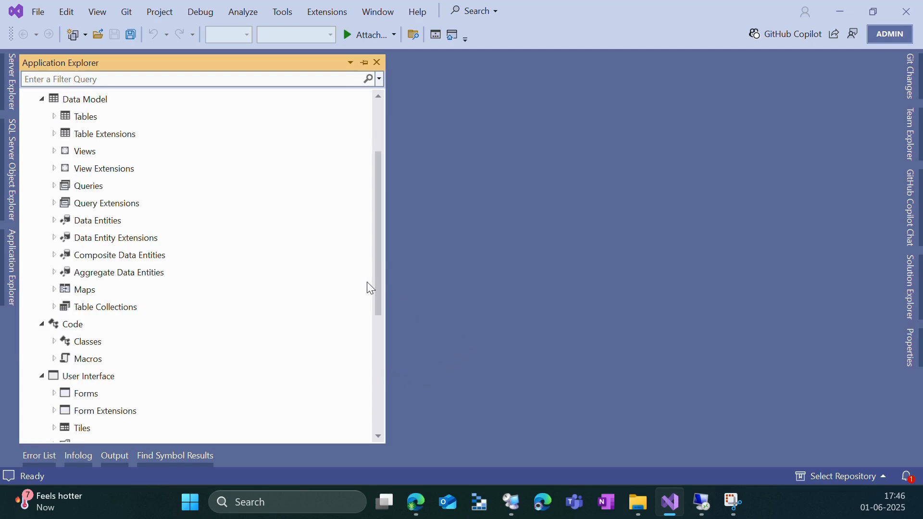
scroll(down, 3)
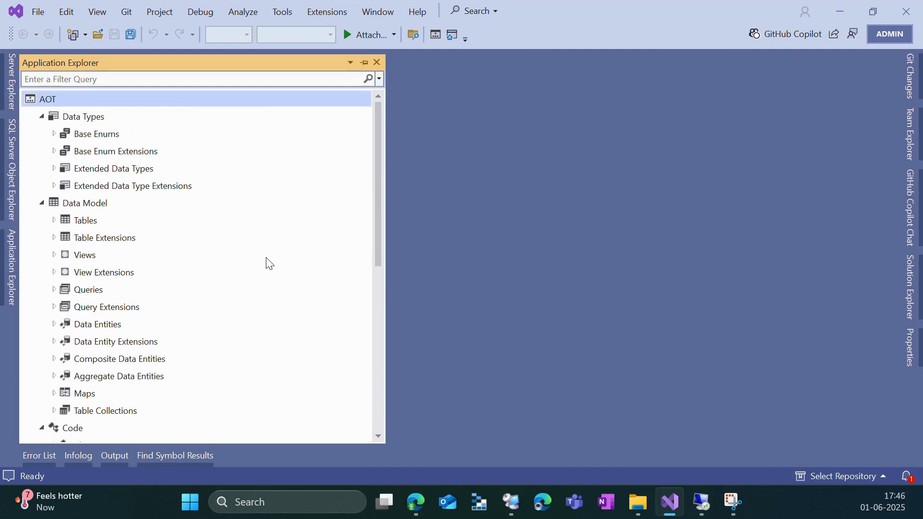
click(47, 98)
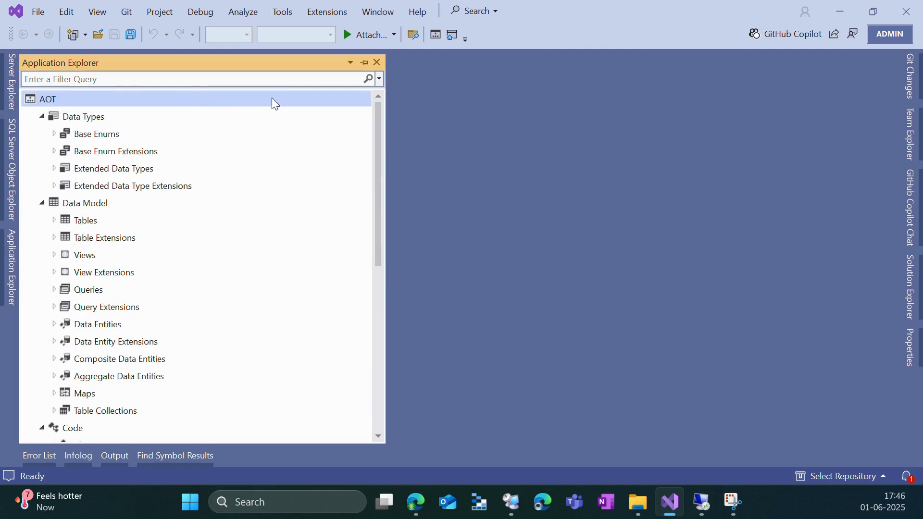
Step: Switch the AOT root to Model View, organising elements by model package
right_click(47, 99)
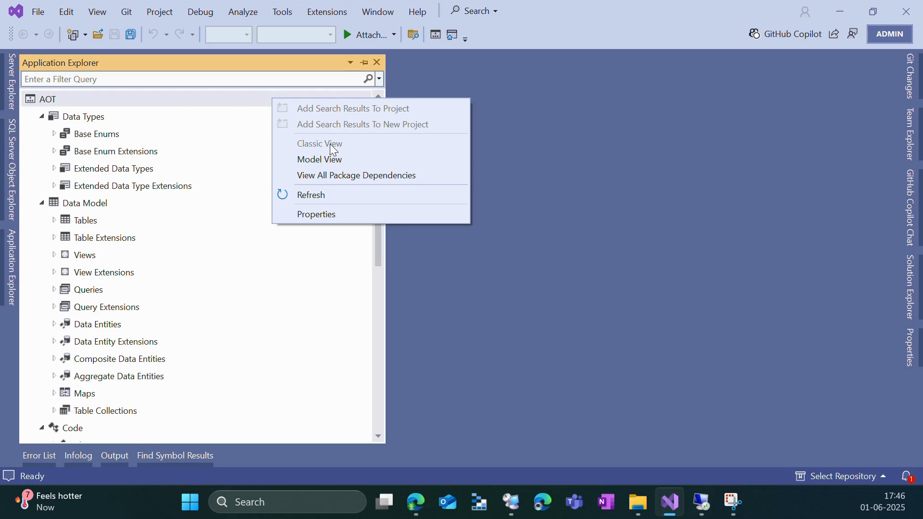
click(319, 160)
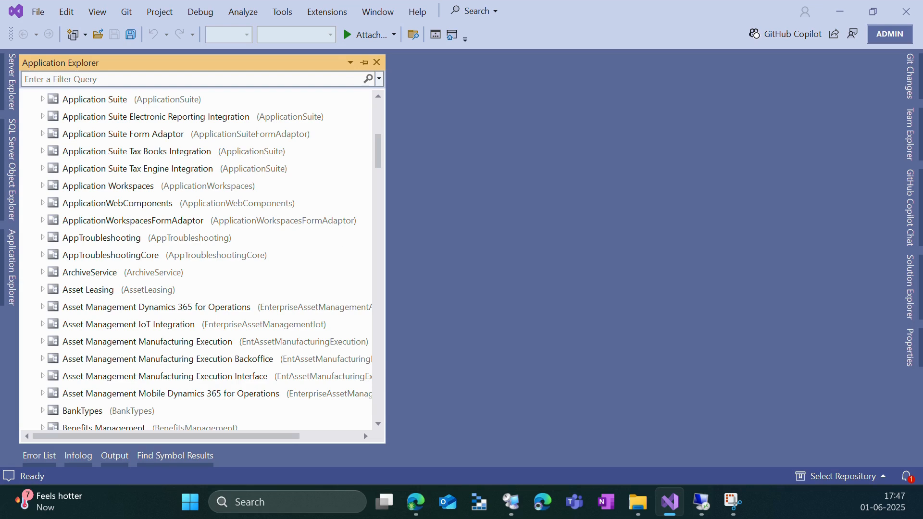
mouse_move(294, 107)
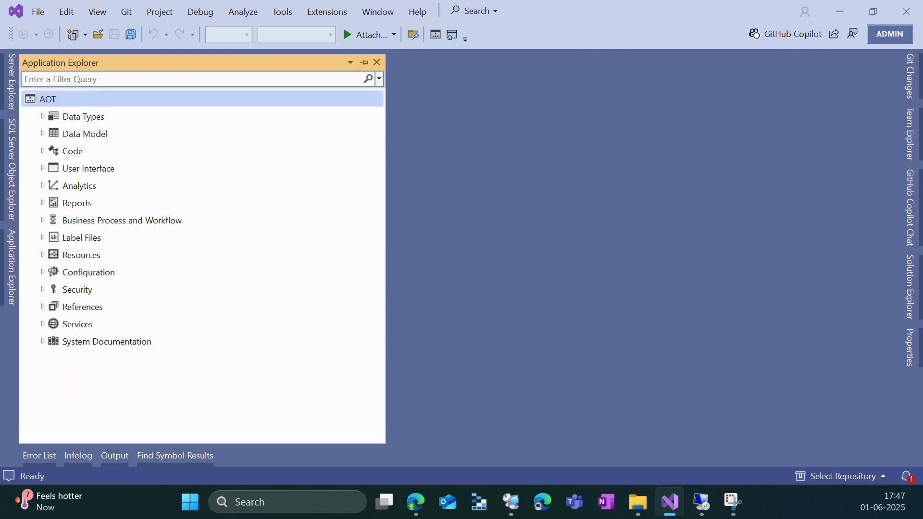
Step: Expand Data Model Tables and open the AbbreviationsStaging table in the editor
click(42, 134)
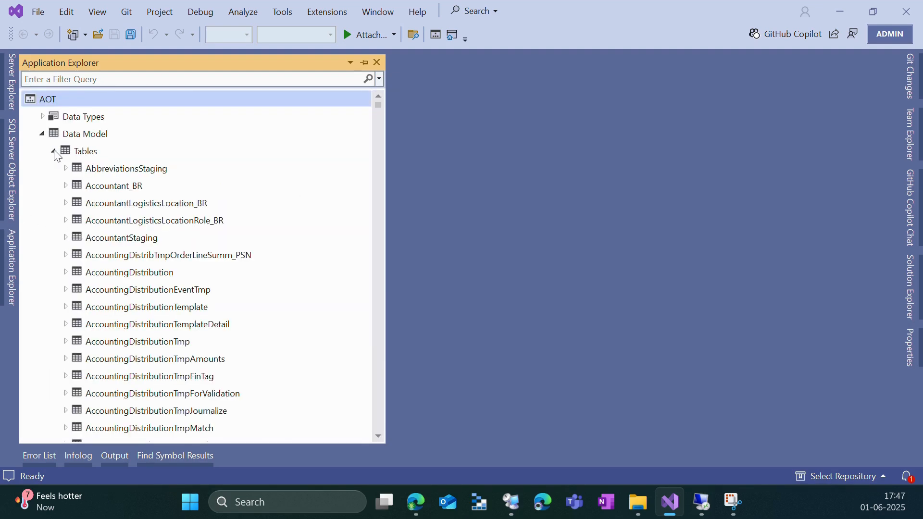
right_click(126, 168)
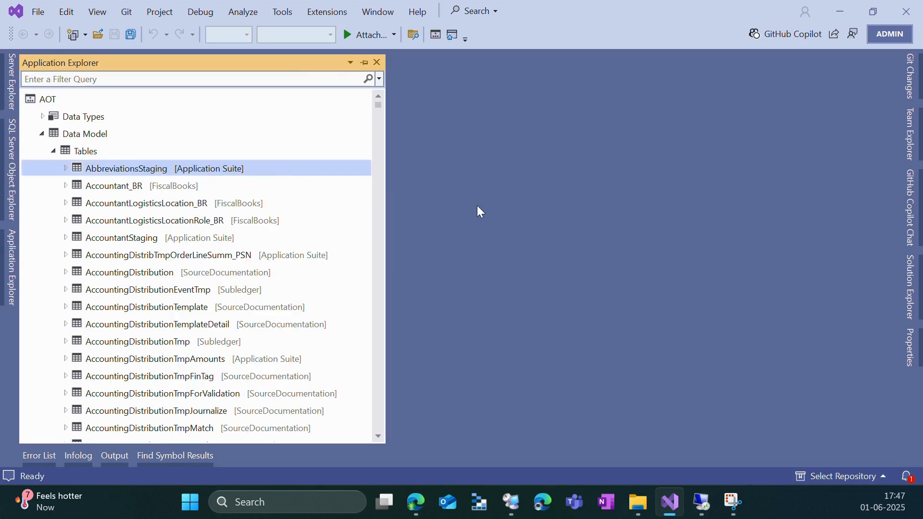
double_click(126, 168)
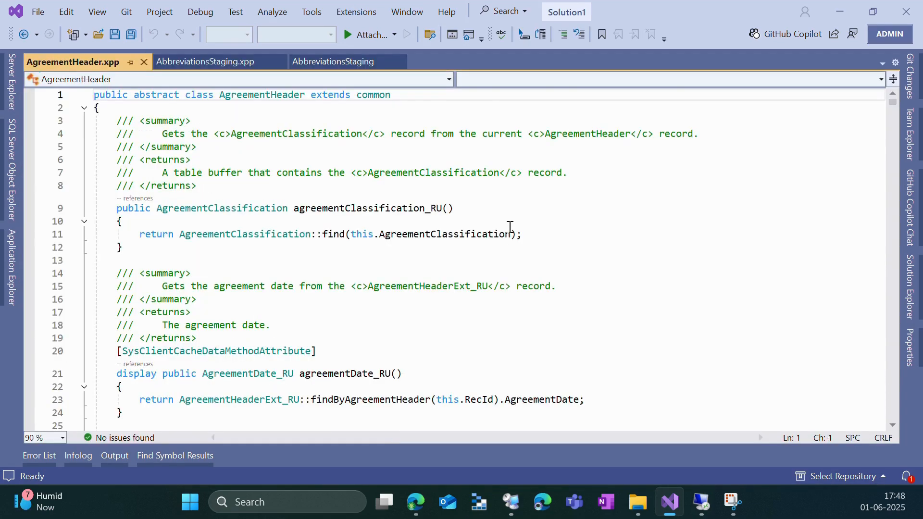
scroll(down, 3)
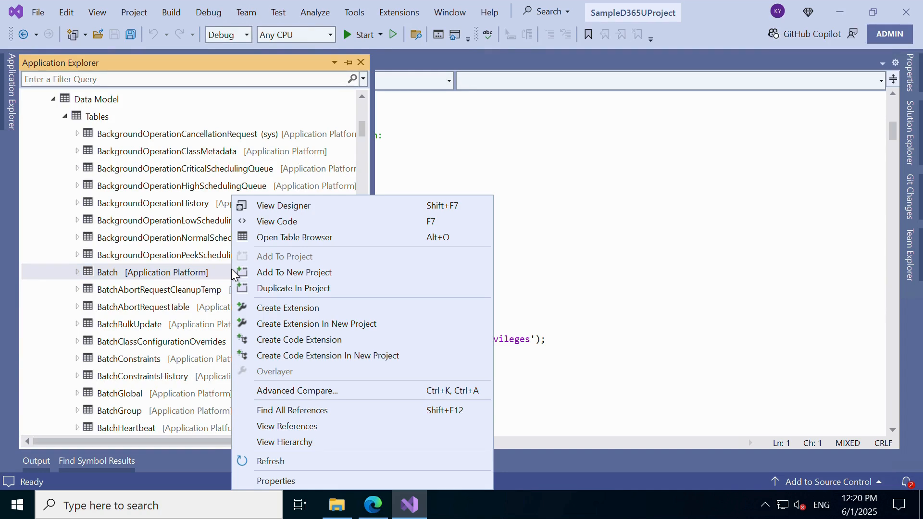
mouse_move(383, 257)
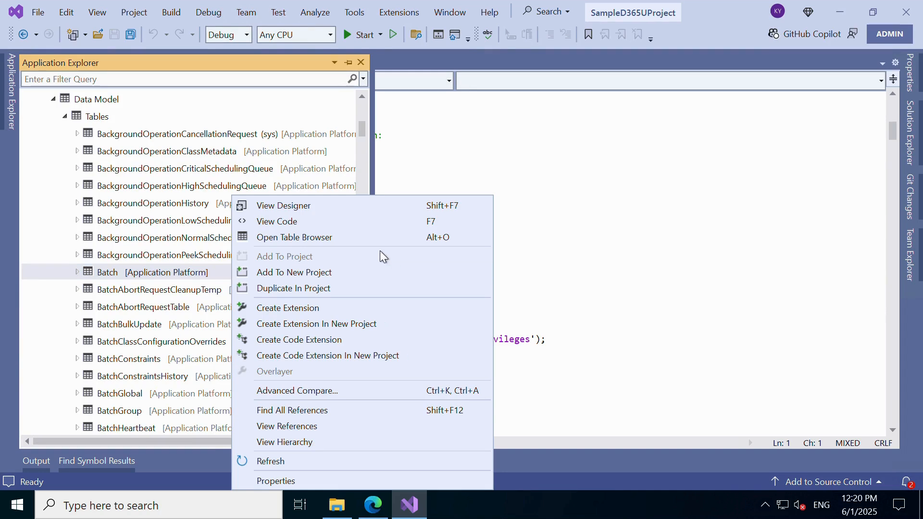
mouse_move(393, 259)
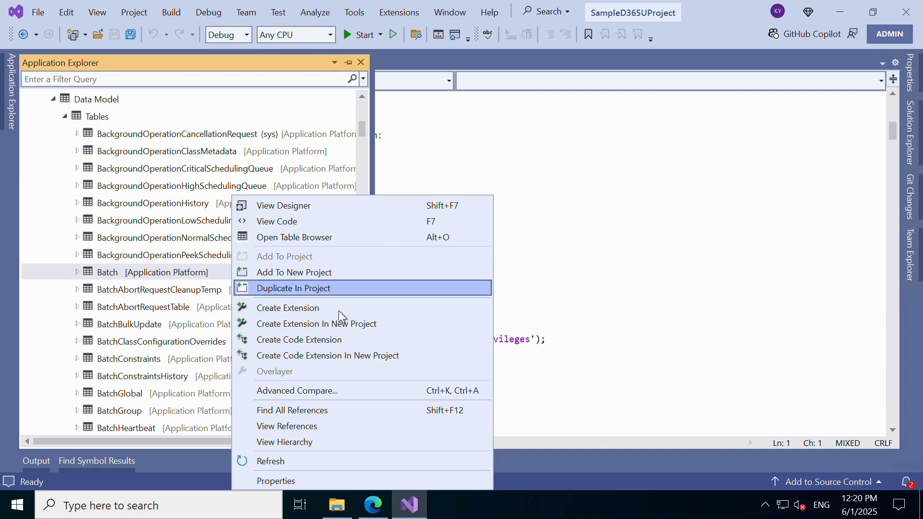
mouse_move(400, 307)
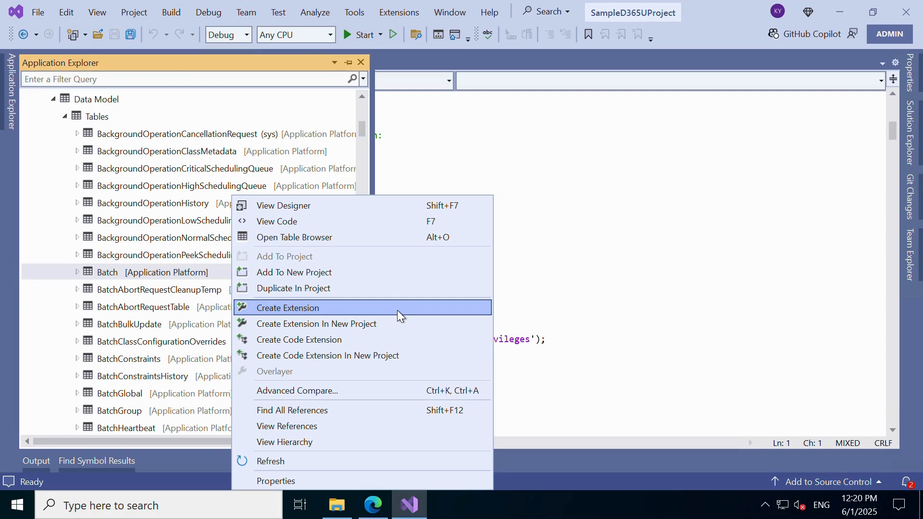
mouse_move(367, 410)
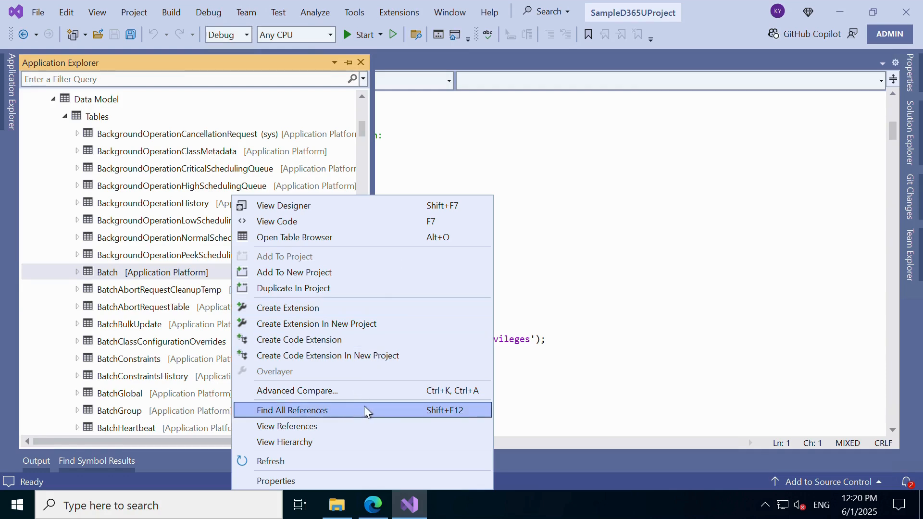
Step: Find all 958 references to the Batch table, view its properties, then return to Visual Studio
click(293, 410)
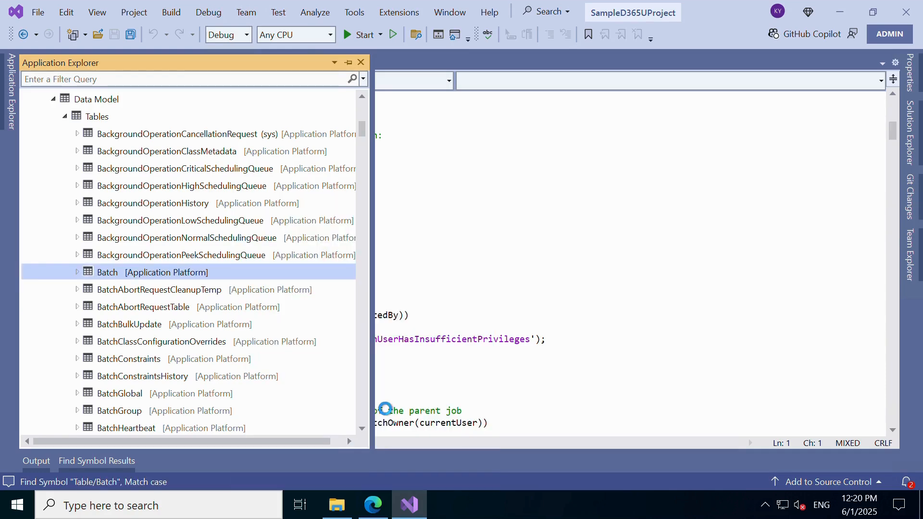
double_click(107, 272)
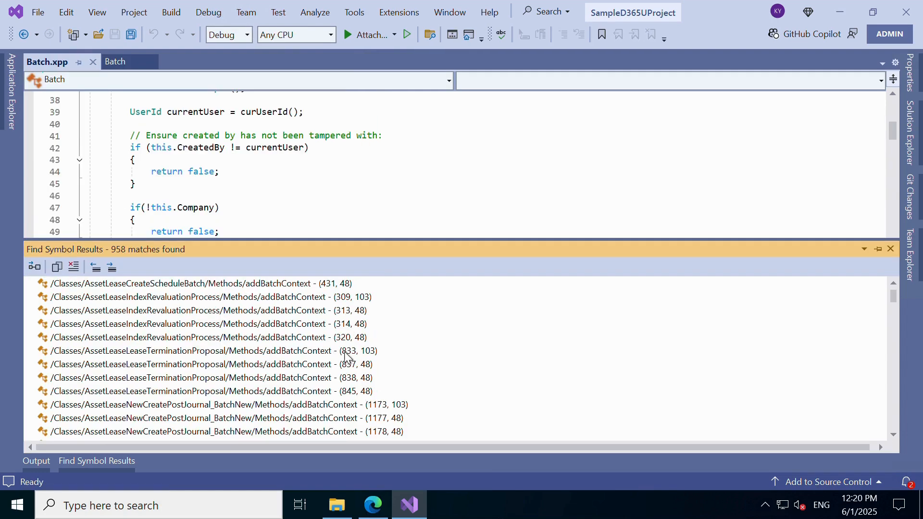
right_click(107, 272)
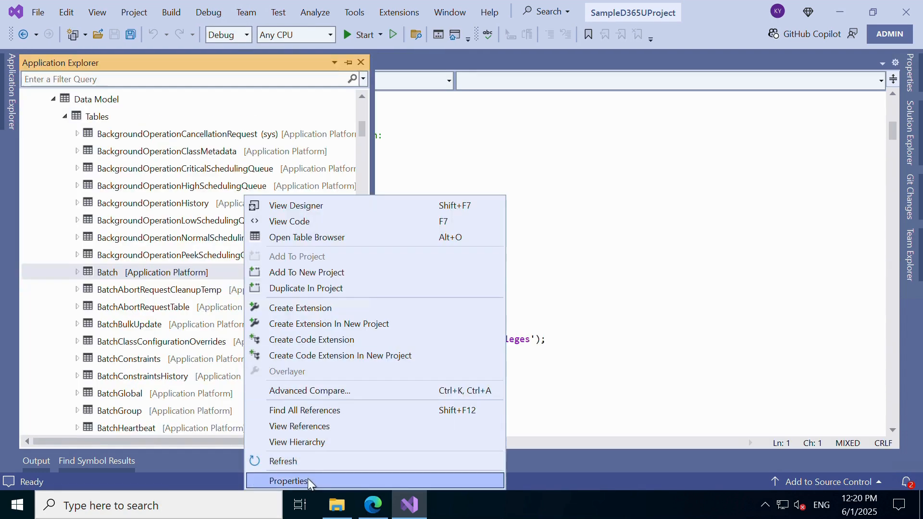
click(288, 481)
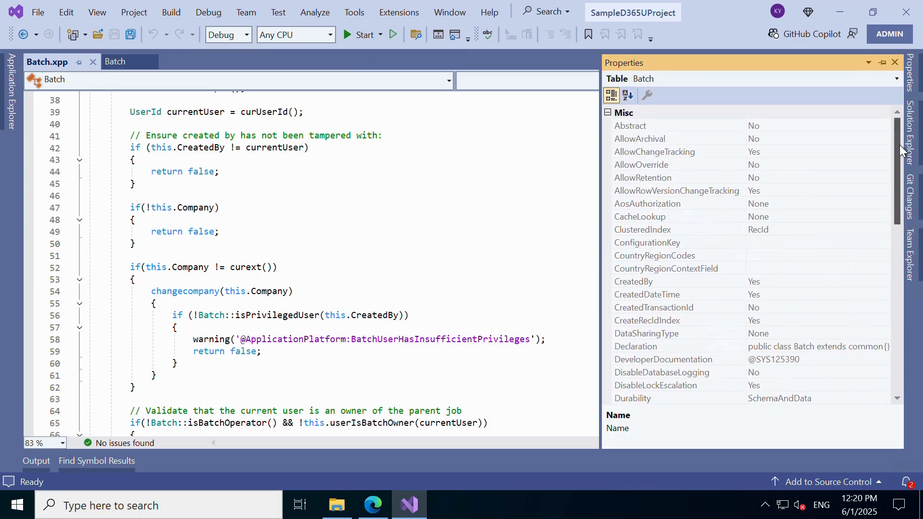
scroll(down, 3)
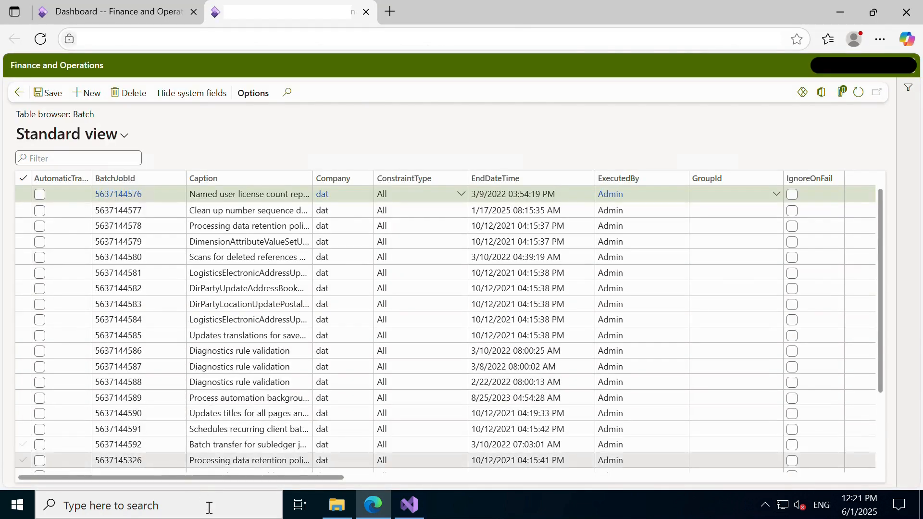
click(409, 505)
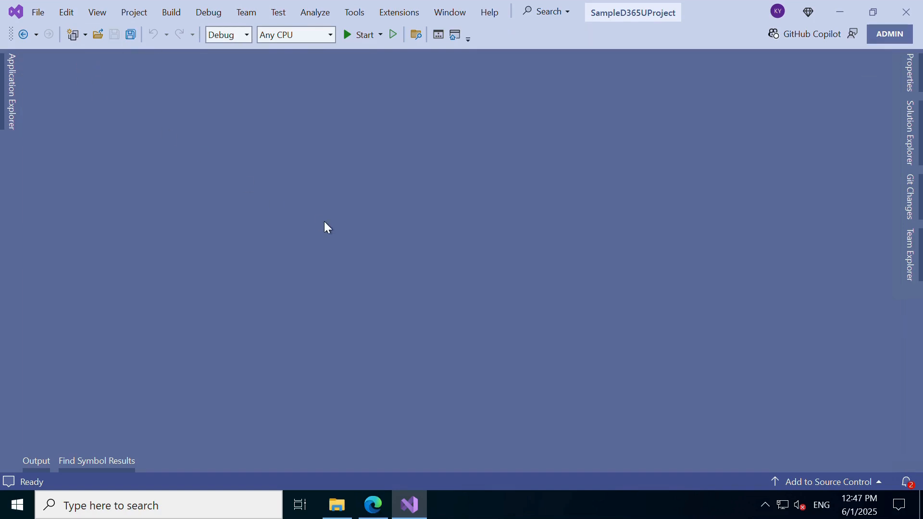
Step: Reopen Application Explorer and enter '365U' in its search filter query
click(10, 91)
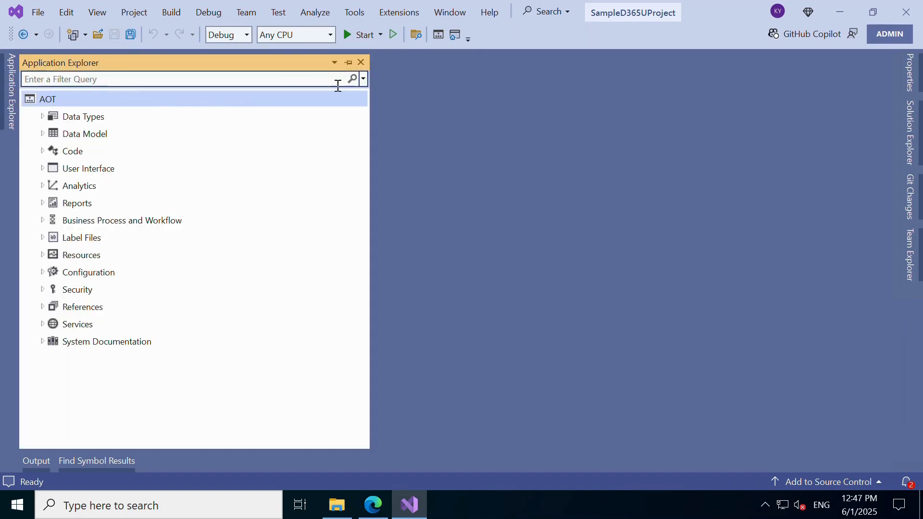
click(183, 79)
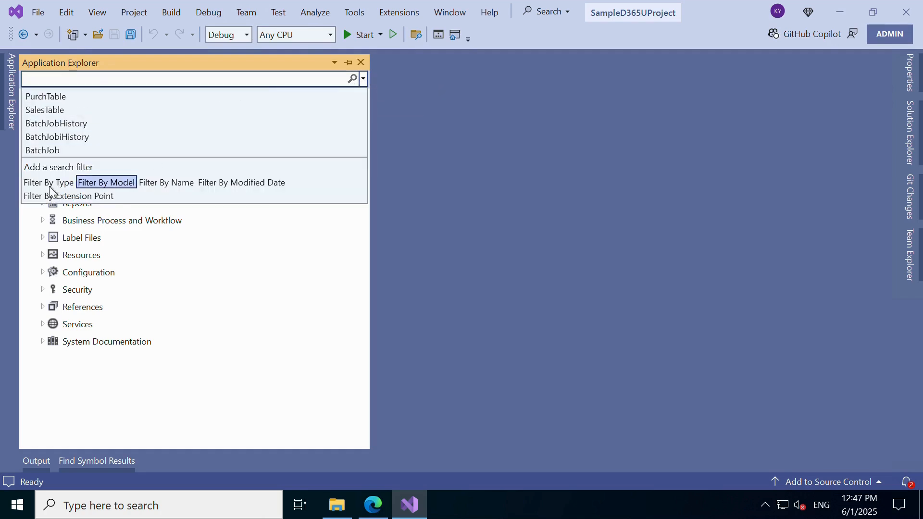
mouse_move(106, 183)
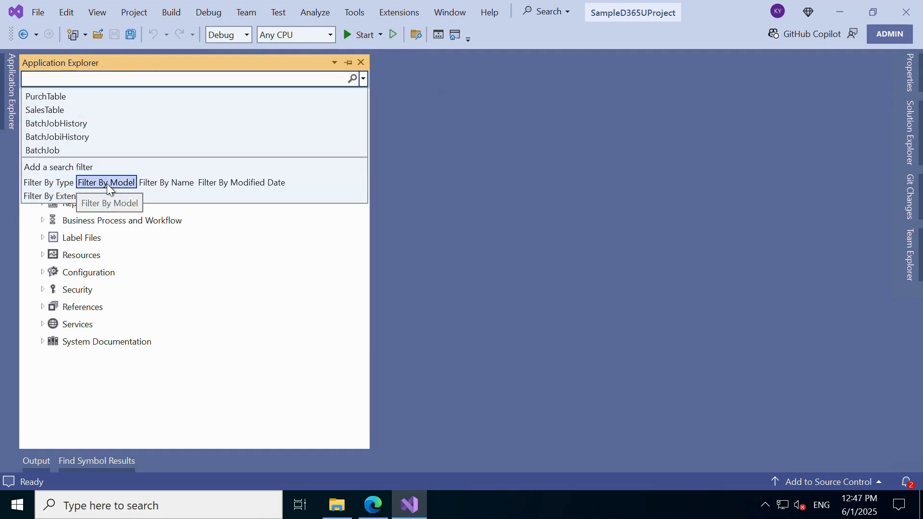
mouse_move(68, 196)
text(type:"class" model:"D)
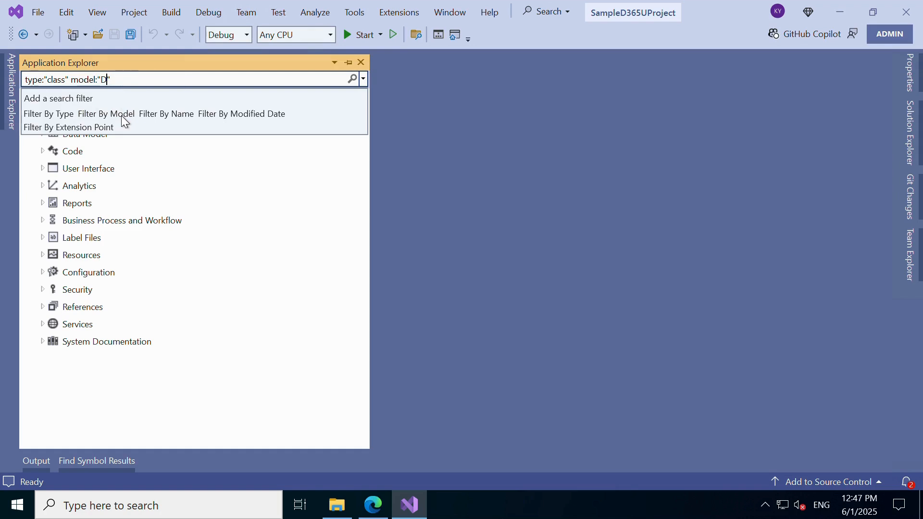
text(365U)
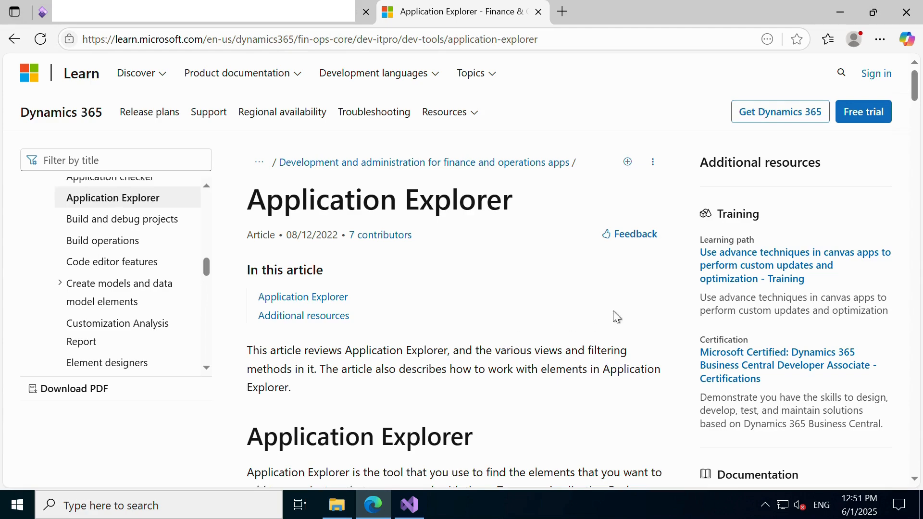
Step: Scroll the Learn article through views, working with elements, filtering, and the actions table
scroll(down, 3)
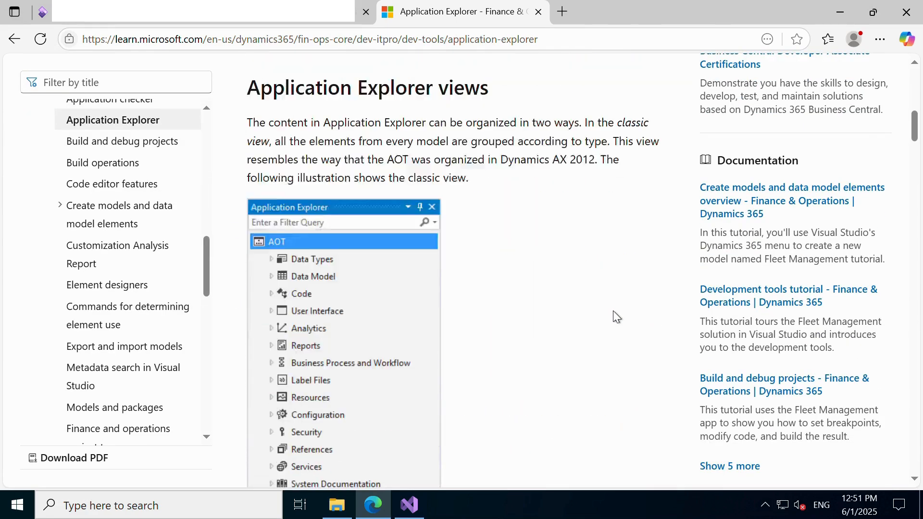
scroll(down, 3)
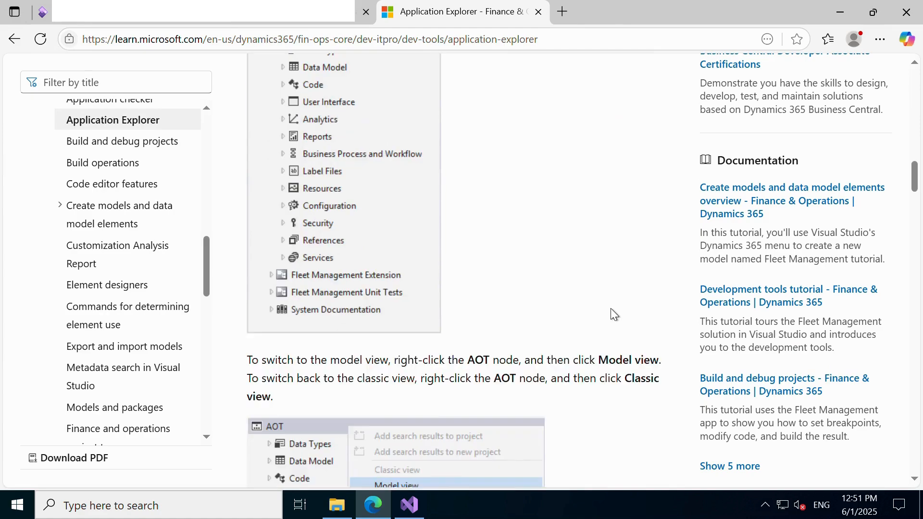
scroll(down, 3)
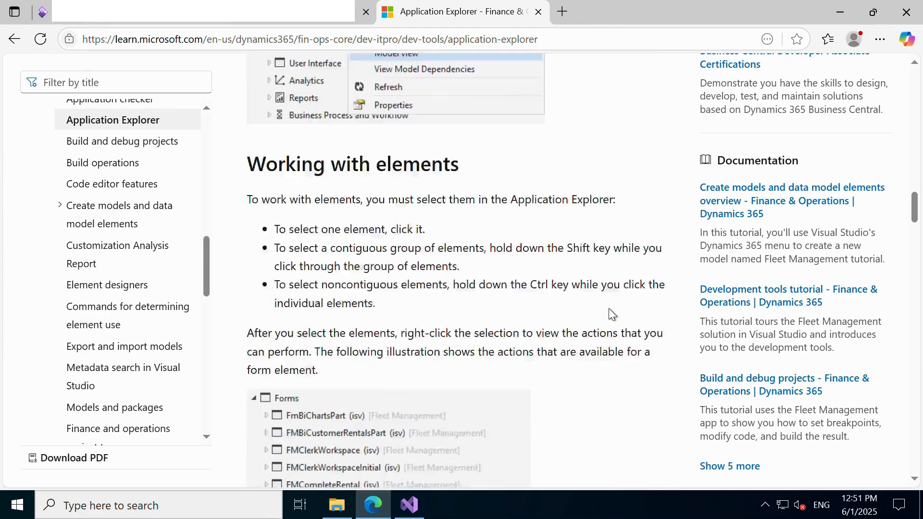
scroll(down, 3)
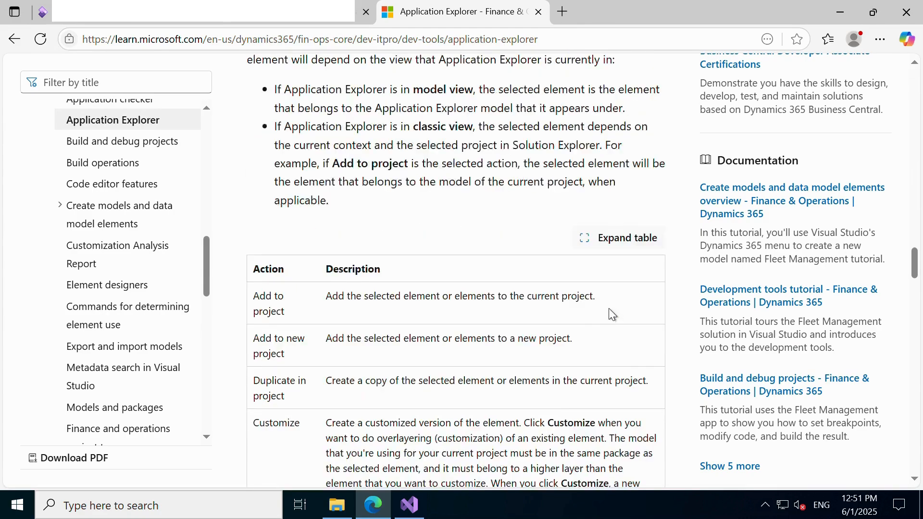
scroll(down, 3)
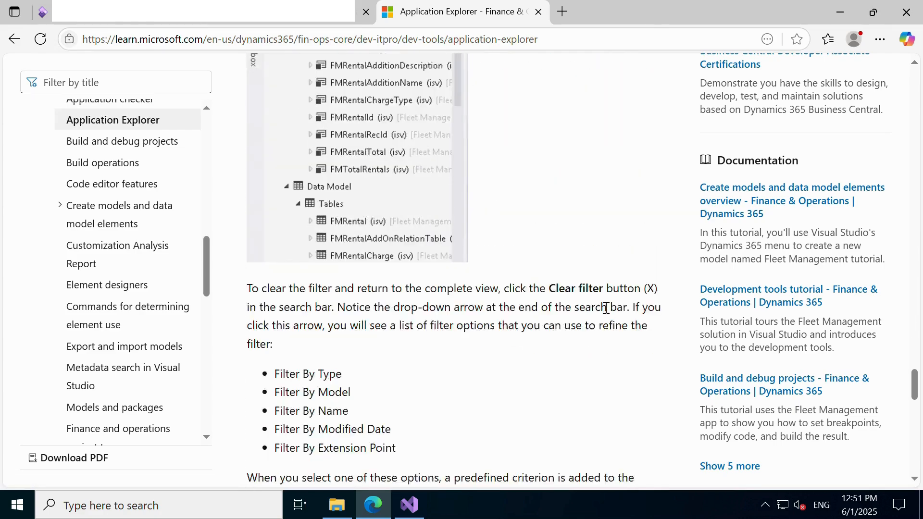
scroll(down, 3)
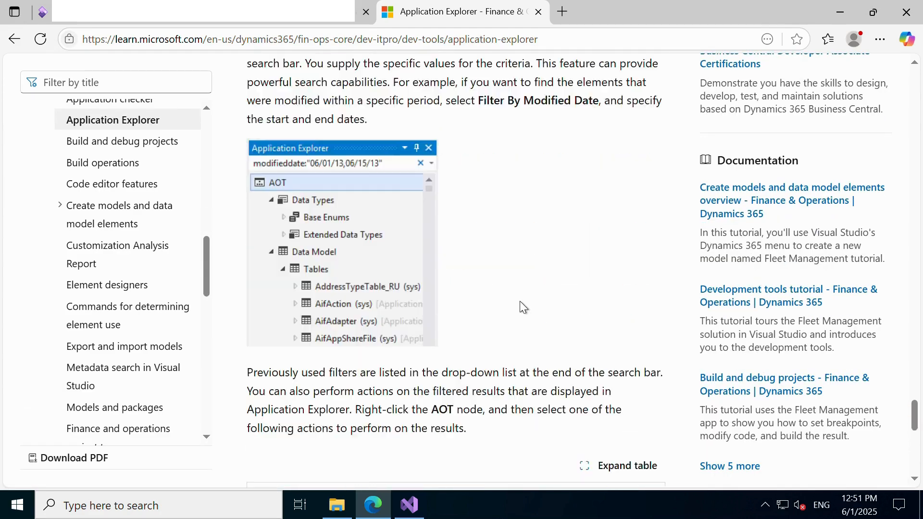
scroll(down, 3)
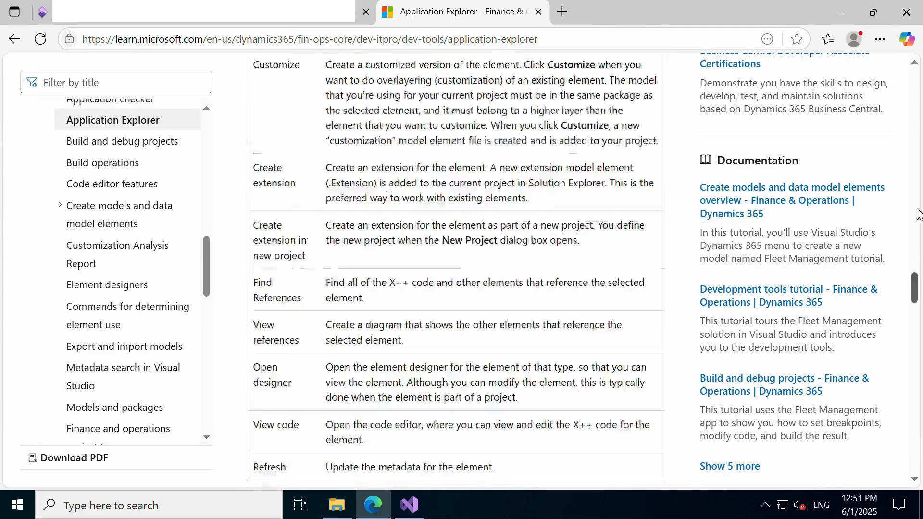